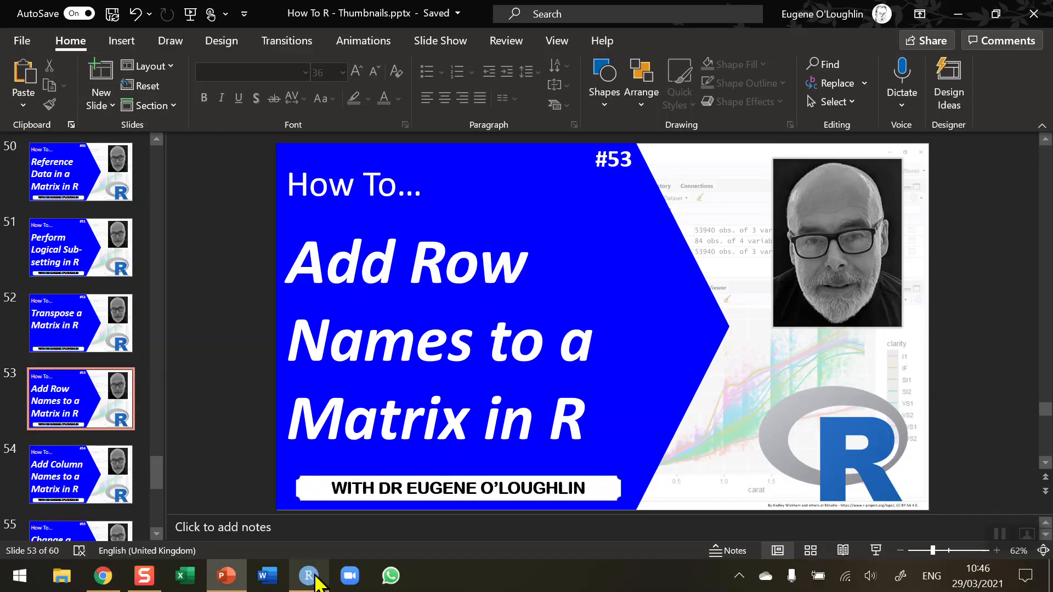
- Switch from PowerPoint to the RStudio window via the taskbar
click(309, 575)
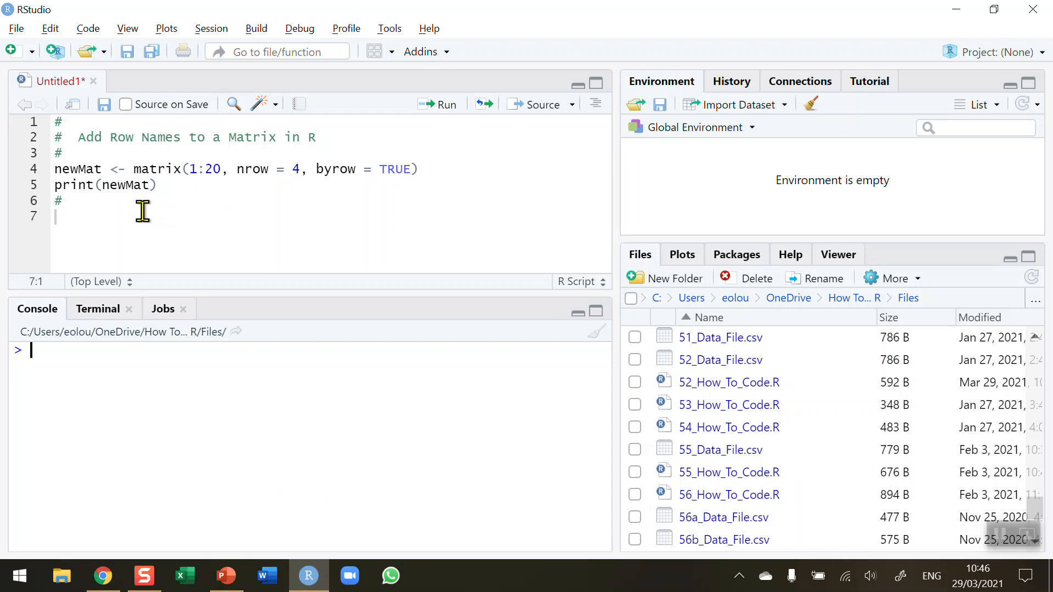
mouse_move(427, 169)
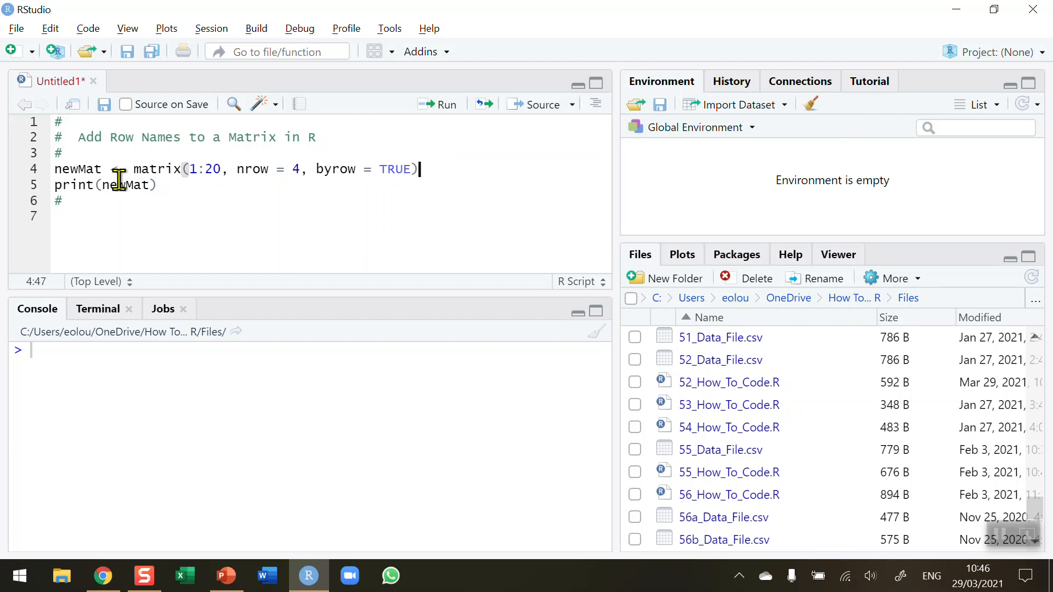
double_click(76, 169)
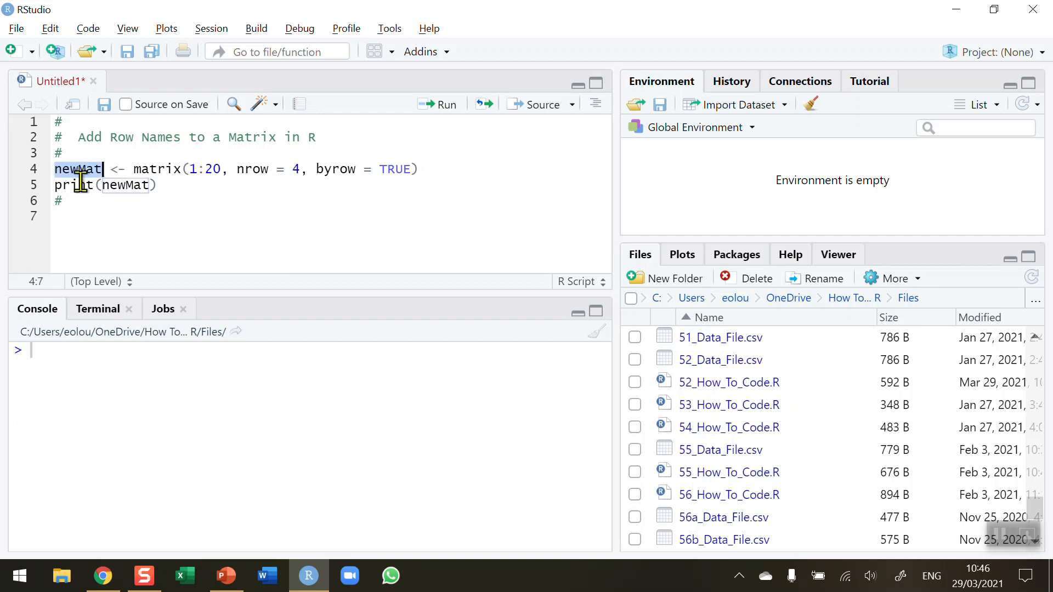
mouse_move(160, 169)
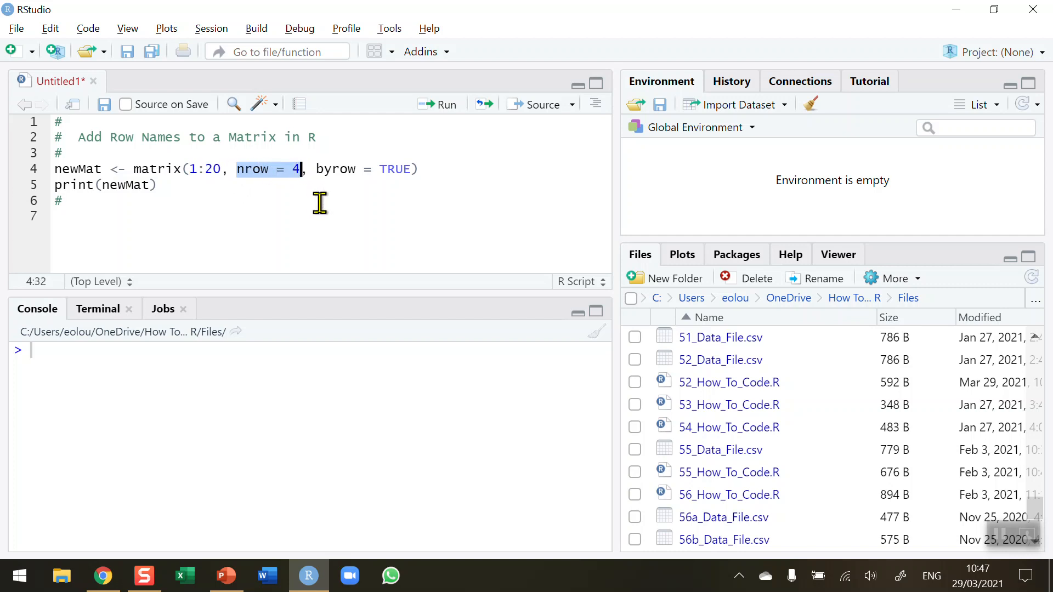
mouse_move(303, 215)
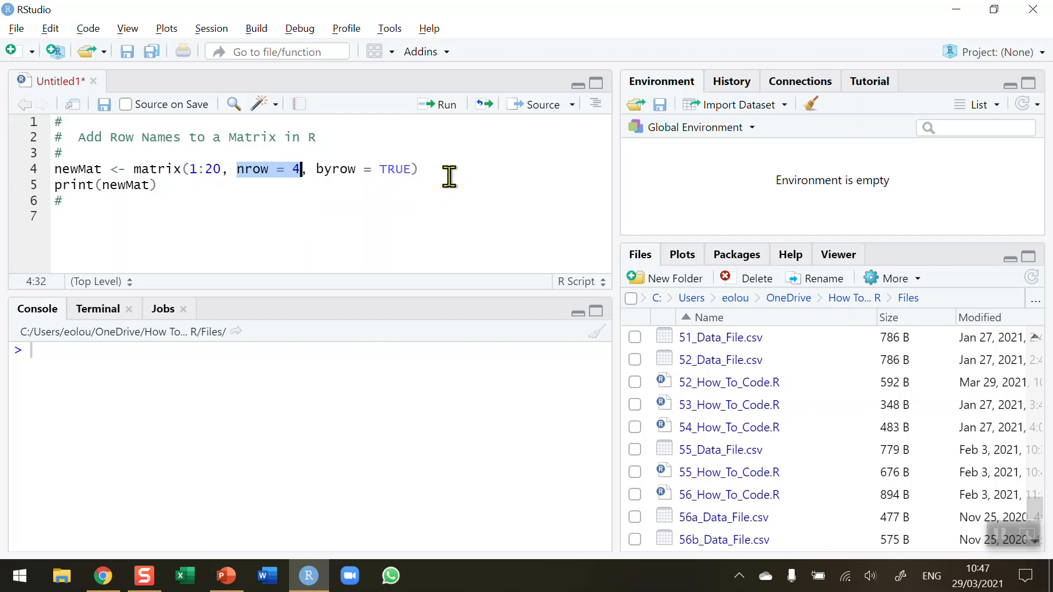
drag(316, 169, 417, 169)
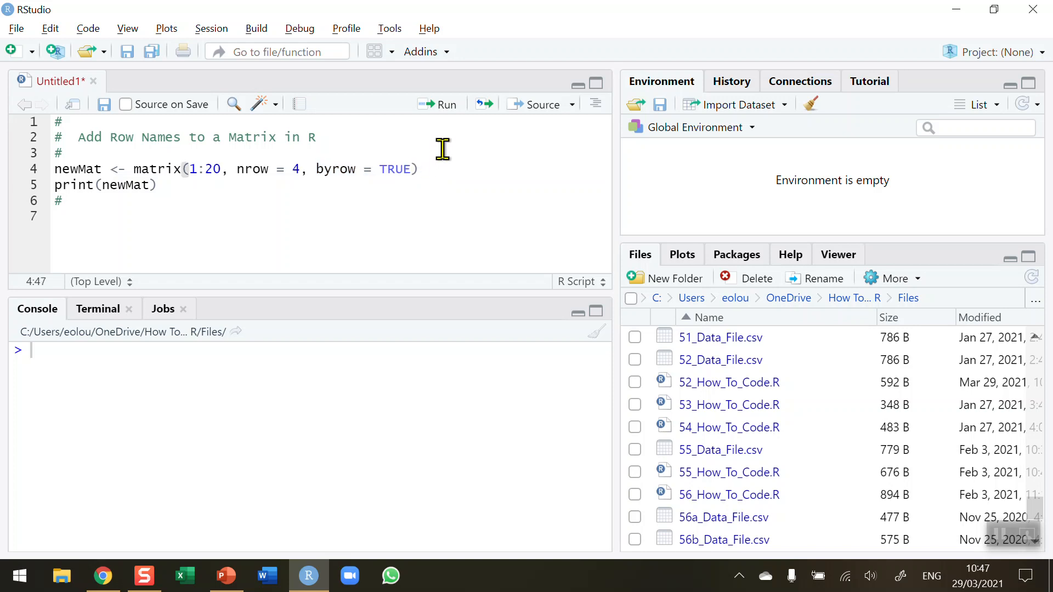
- Run the newMat creation and print lines, then highlight the default column labels [,1] to [,5]
click(438, 103)
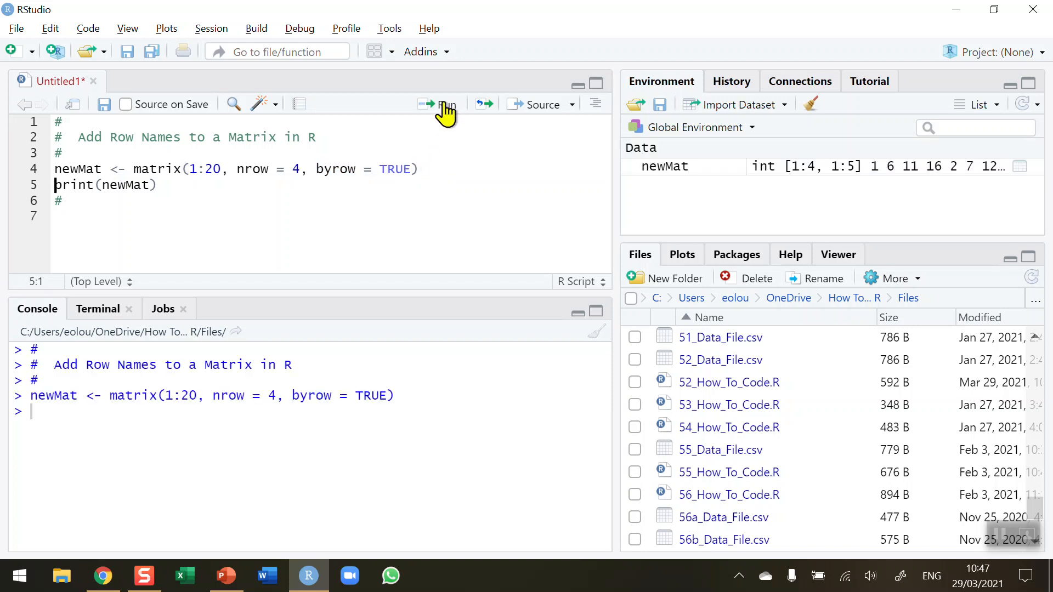
click(434, 103)
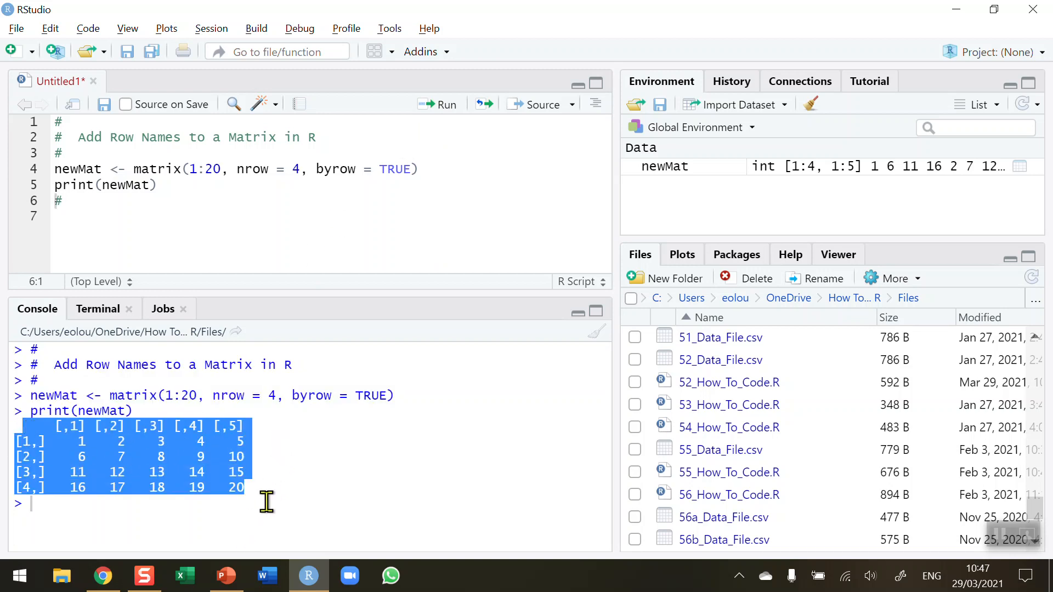
mouse_move(247, 485)
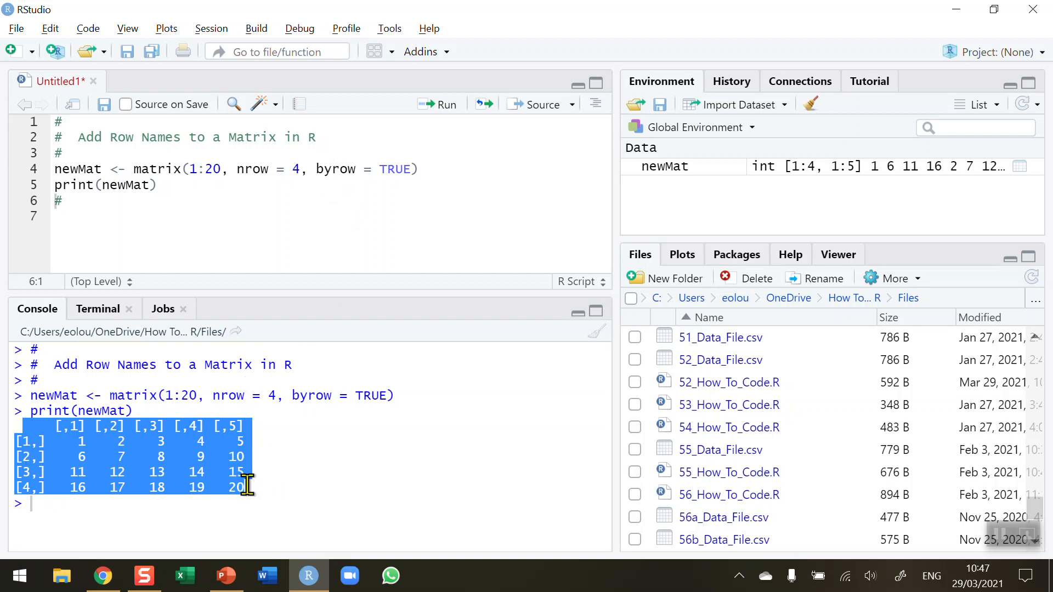
mouse_move(274, 483)
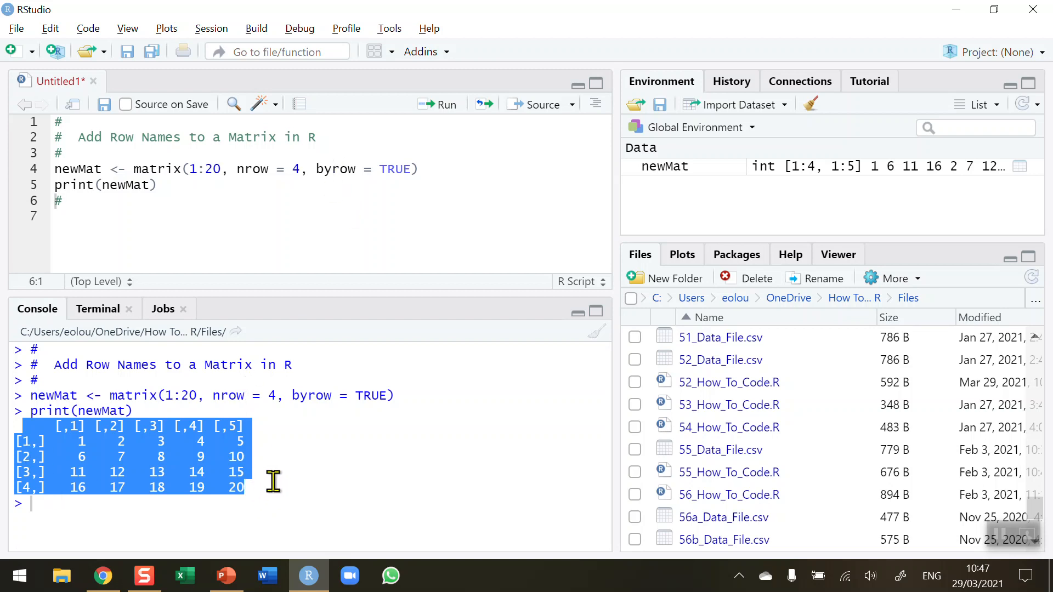
click(270, 489)
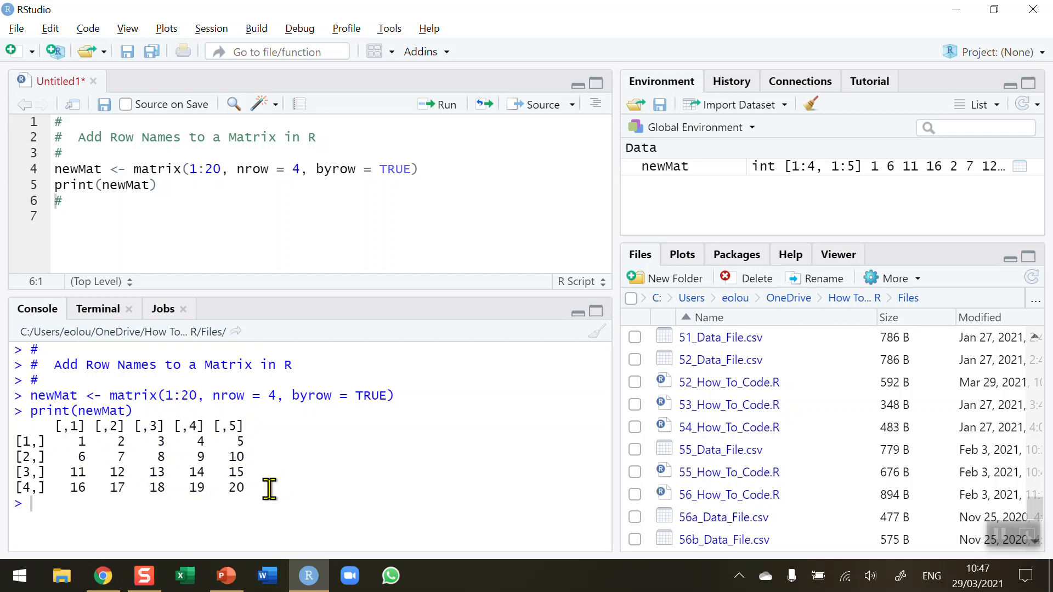
mouse_move(53, 431)
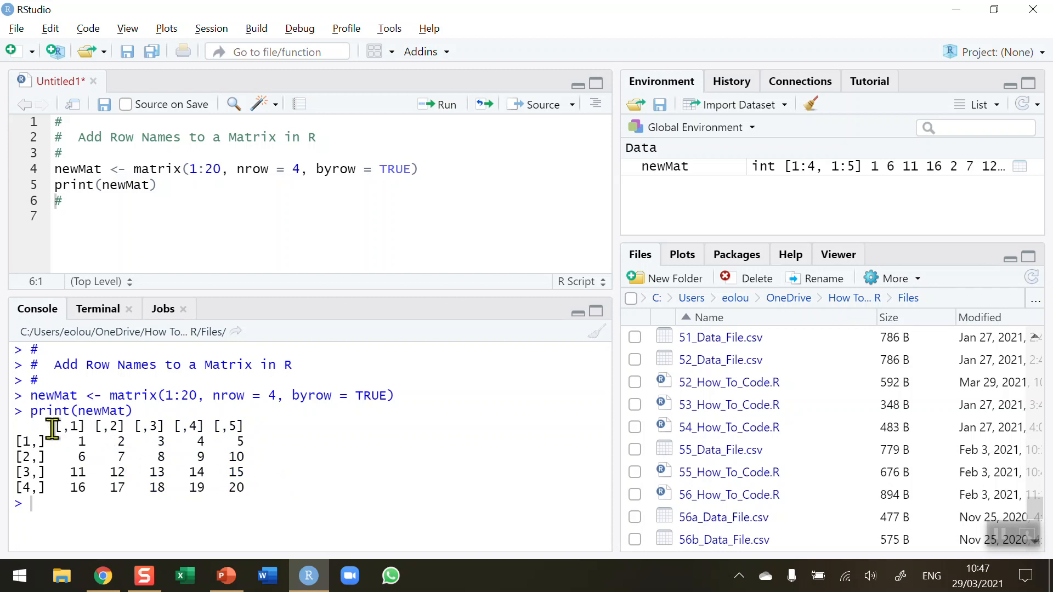
drag(57, 426, 256, 425)
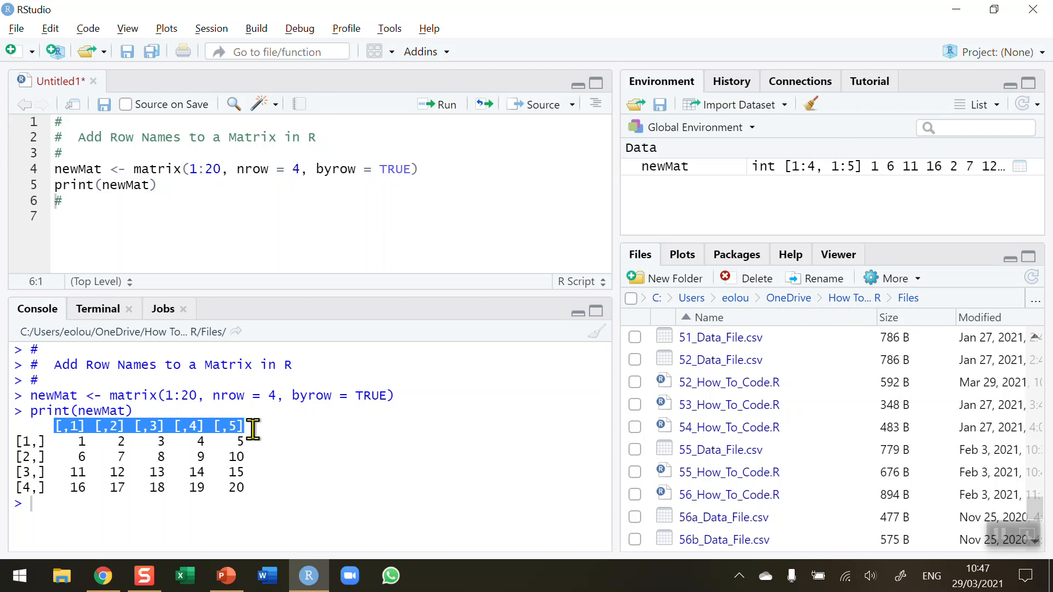
mouse_move(77, 430)
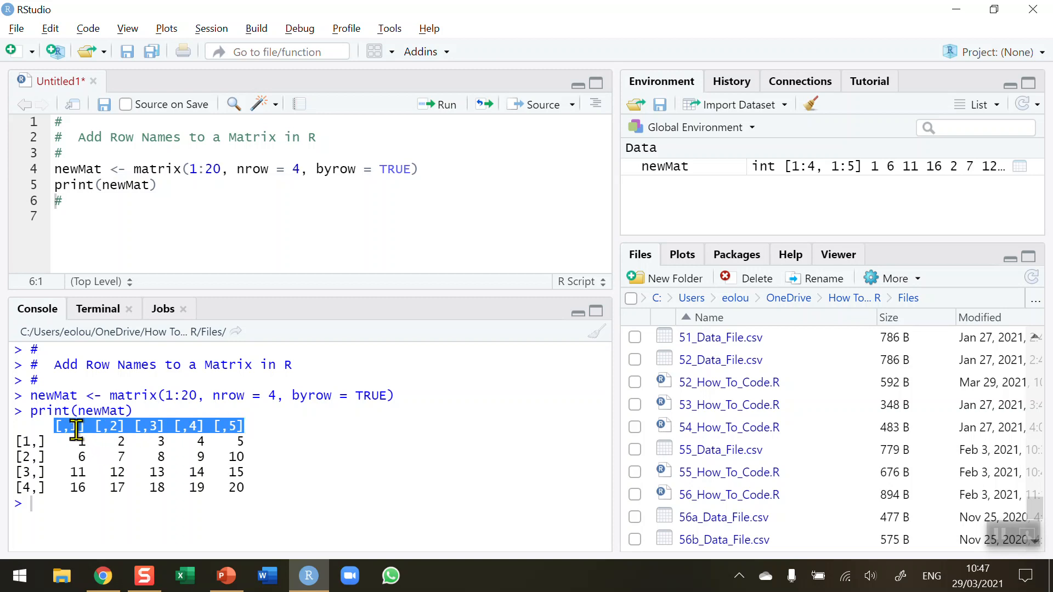
mouse_move(171, 427)
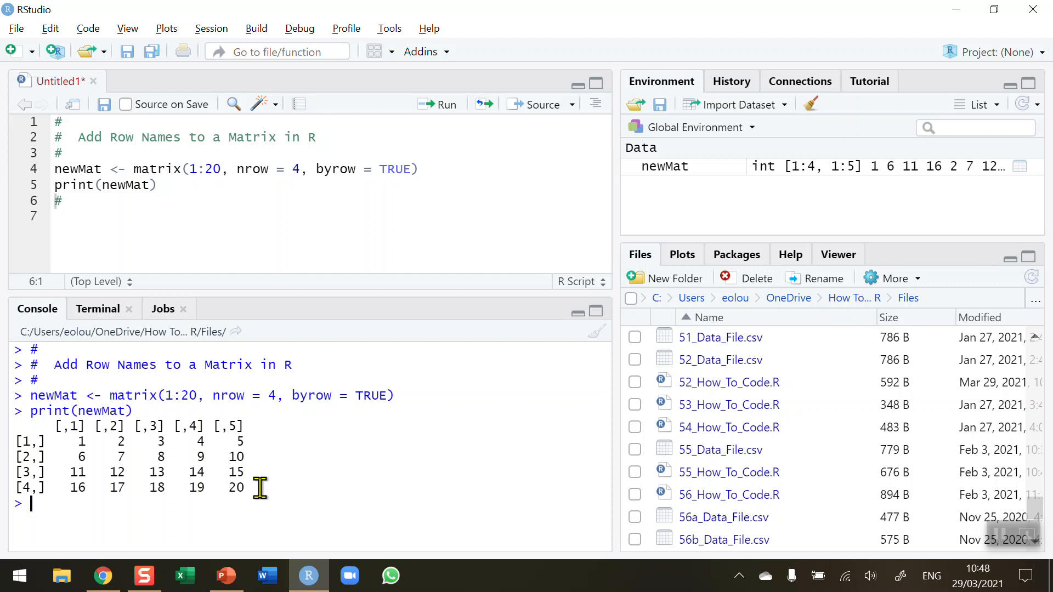
mouse_move(28, 442)
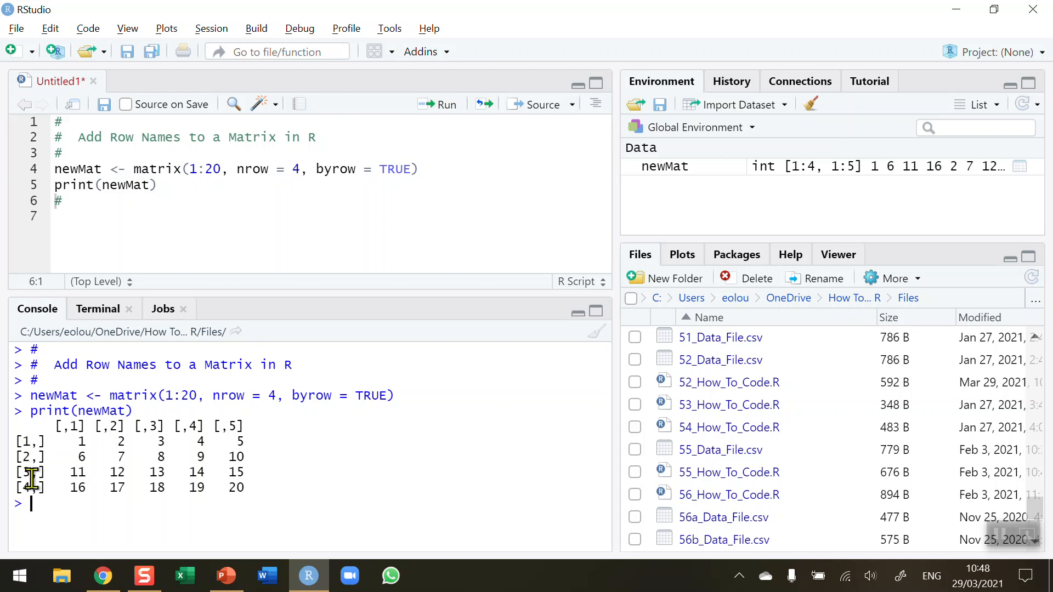
- Begin line 7 with rownames(newMat) <- c(, accepting the newMat autocomplete
click(57, 216)
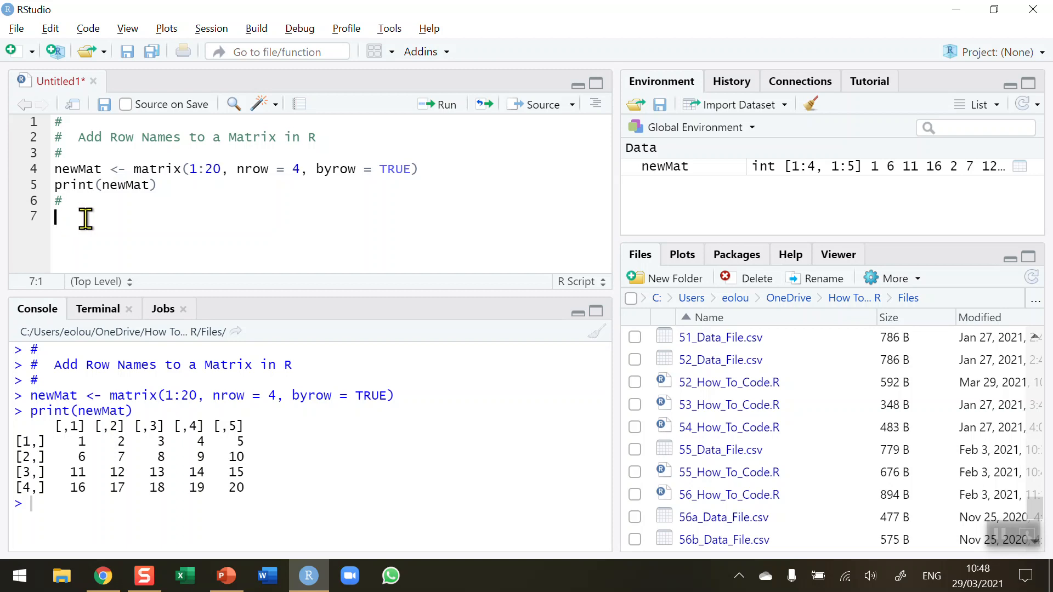
mouse_move(344, 332)
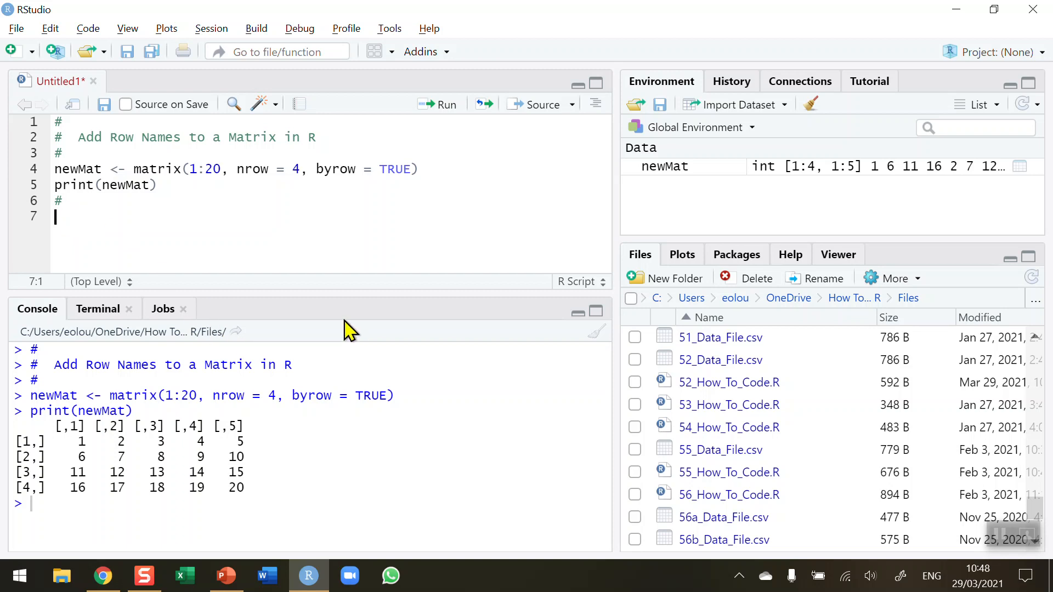
text(rowna)
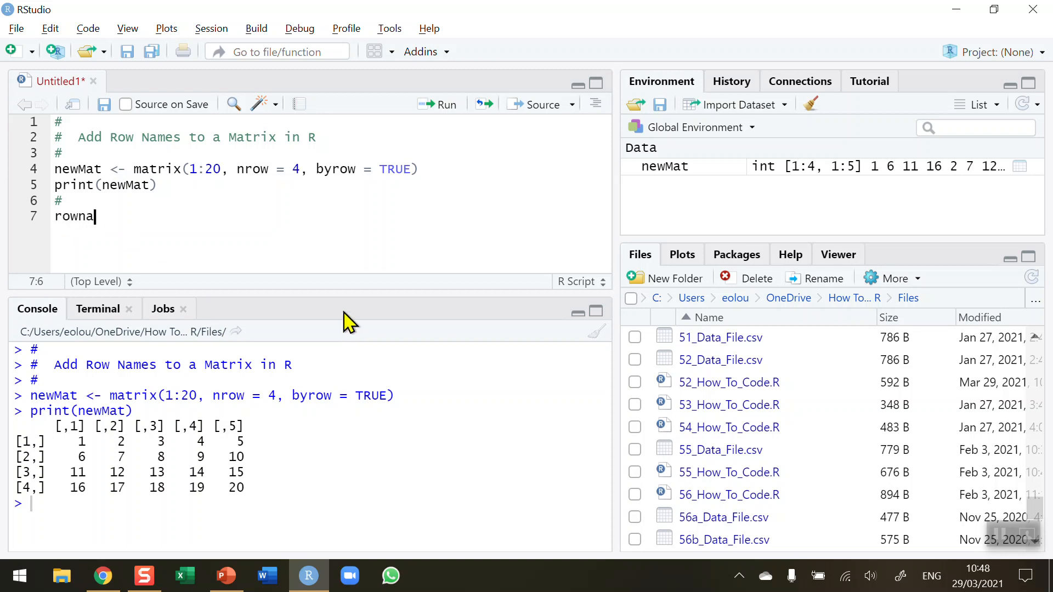
text(mes()
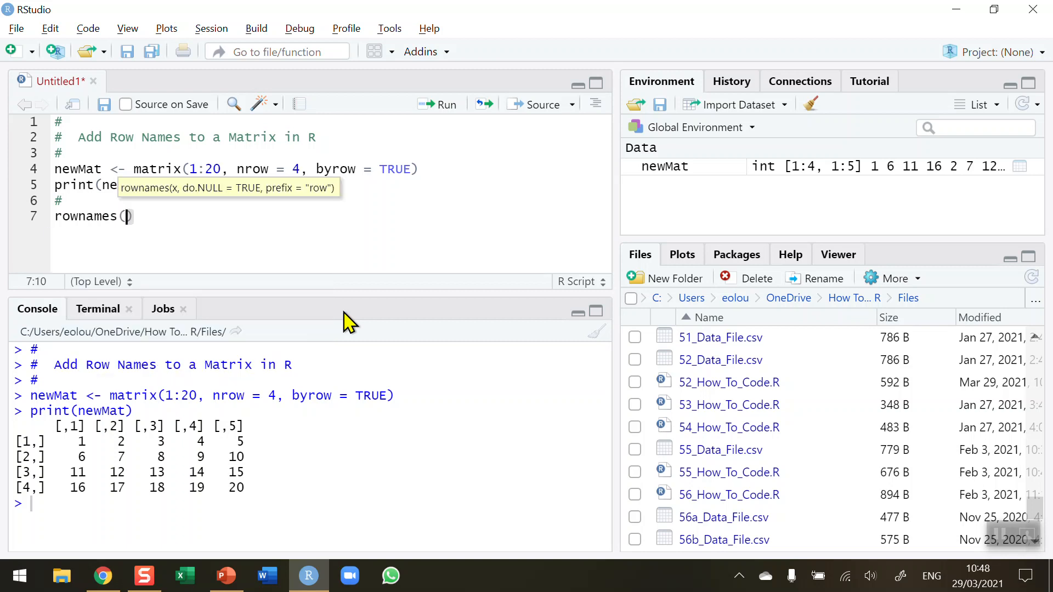
text(newM)
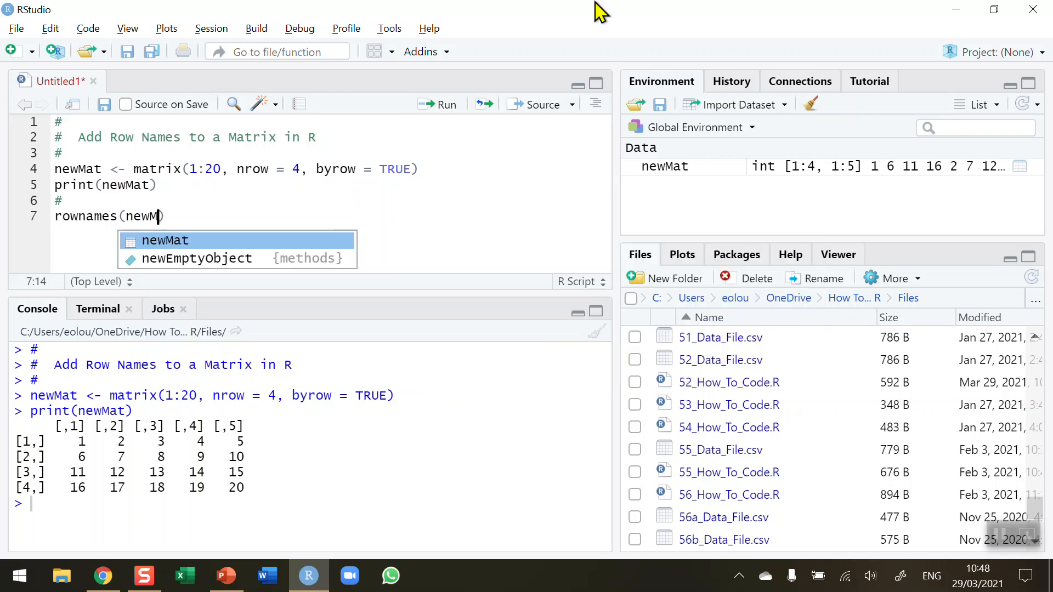
key(Tab)
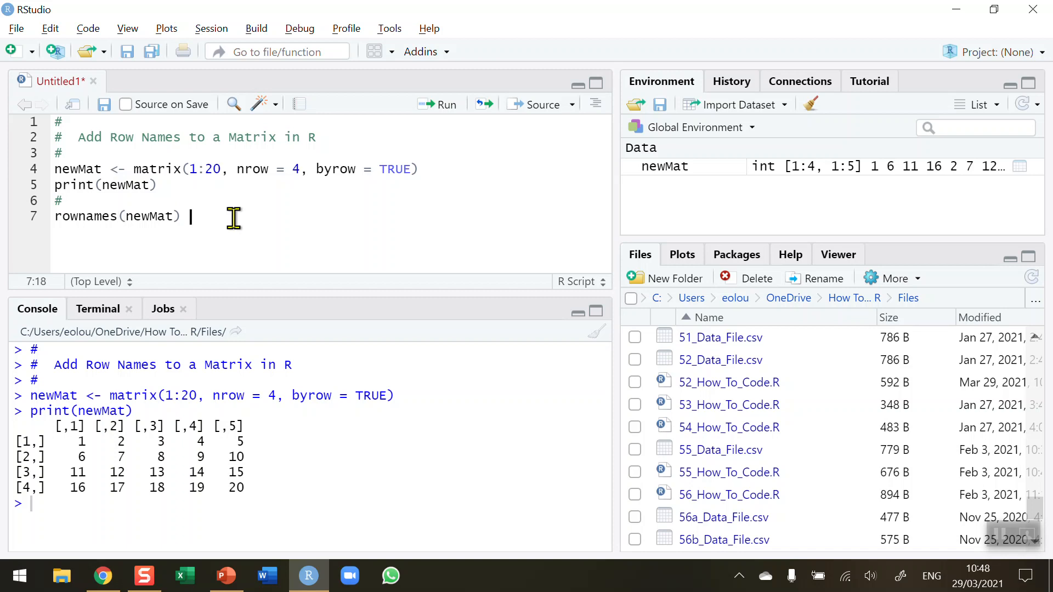
text(<-)
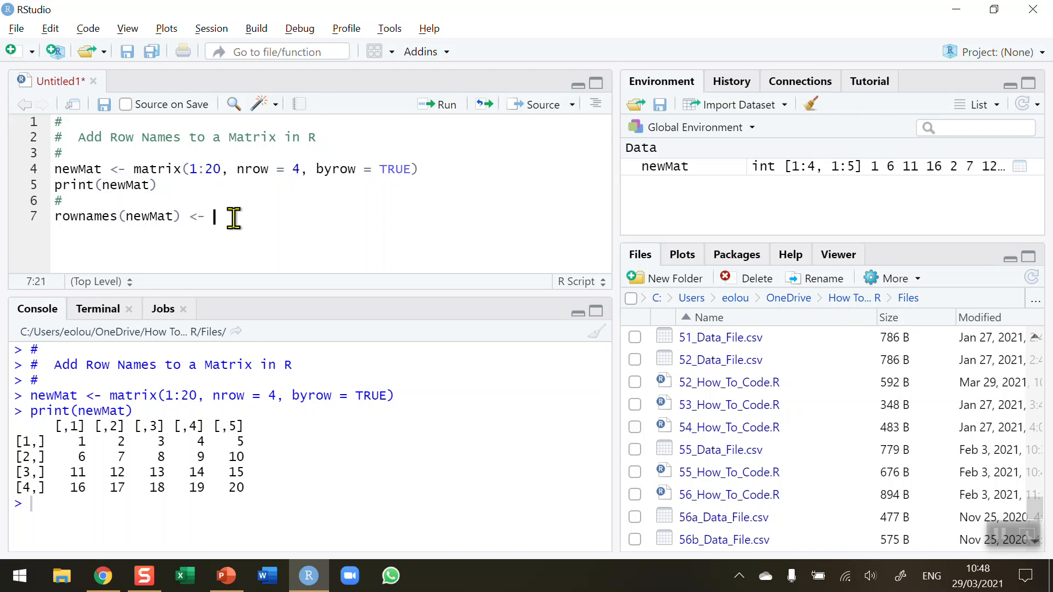
text(c()
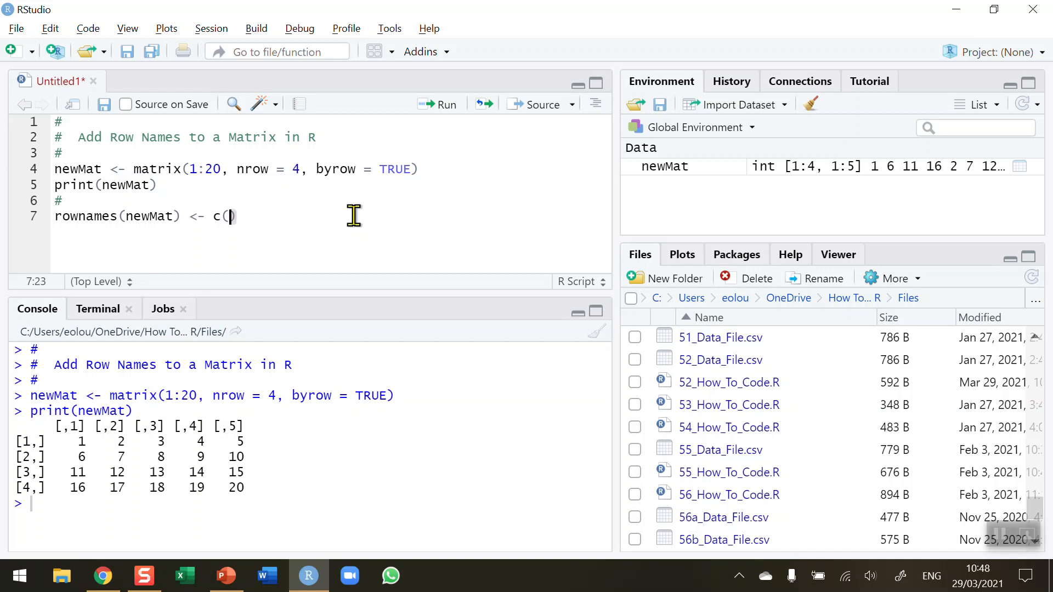
- Fill the vector with the names "Ireland", "Canada", "India", "USA"
text("")
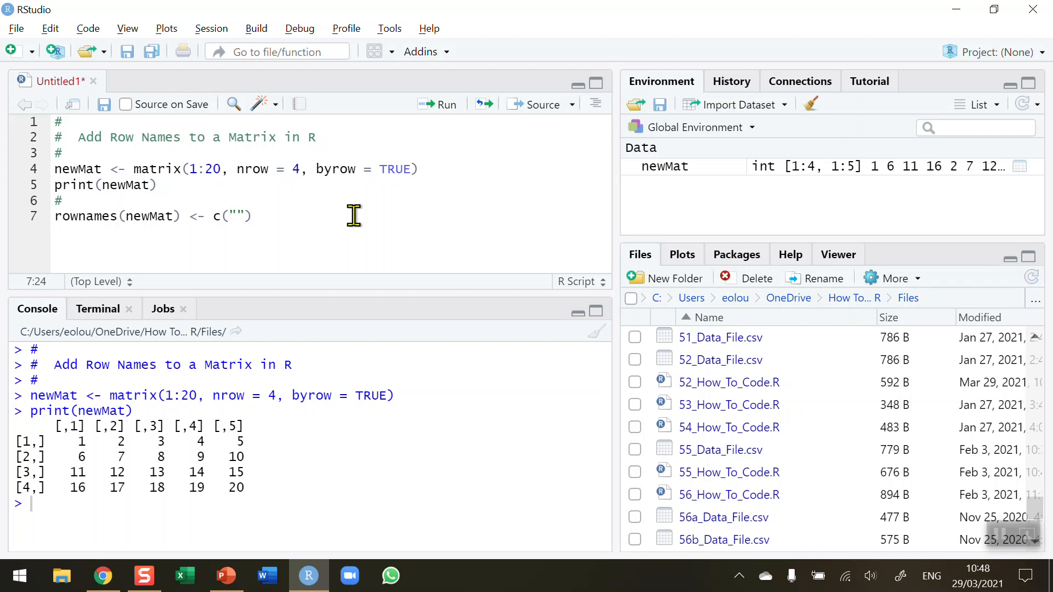
text(I)
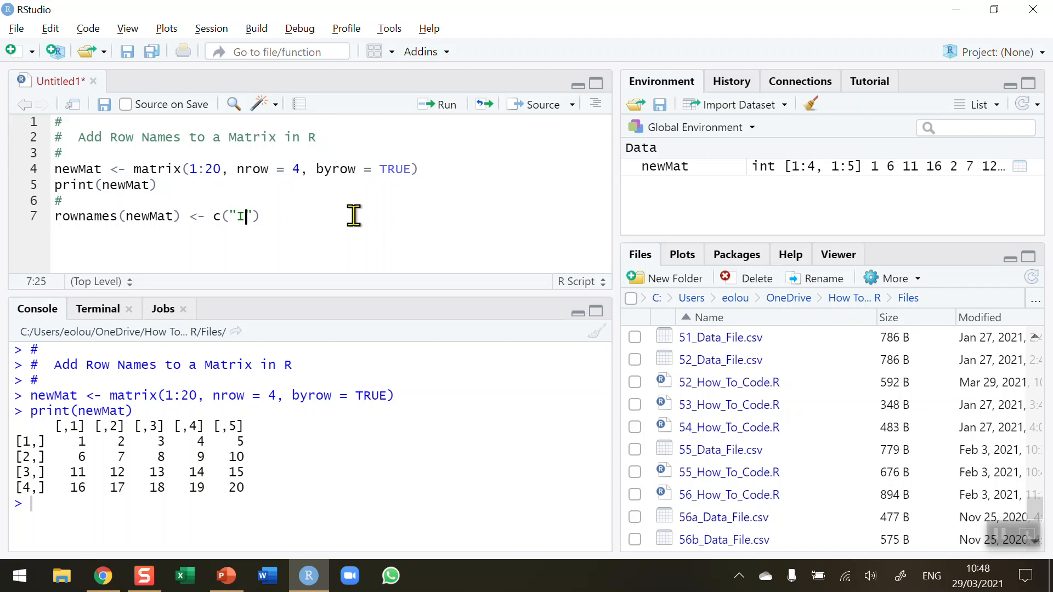
text(reland)
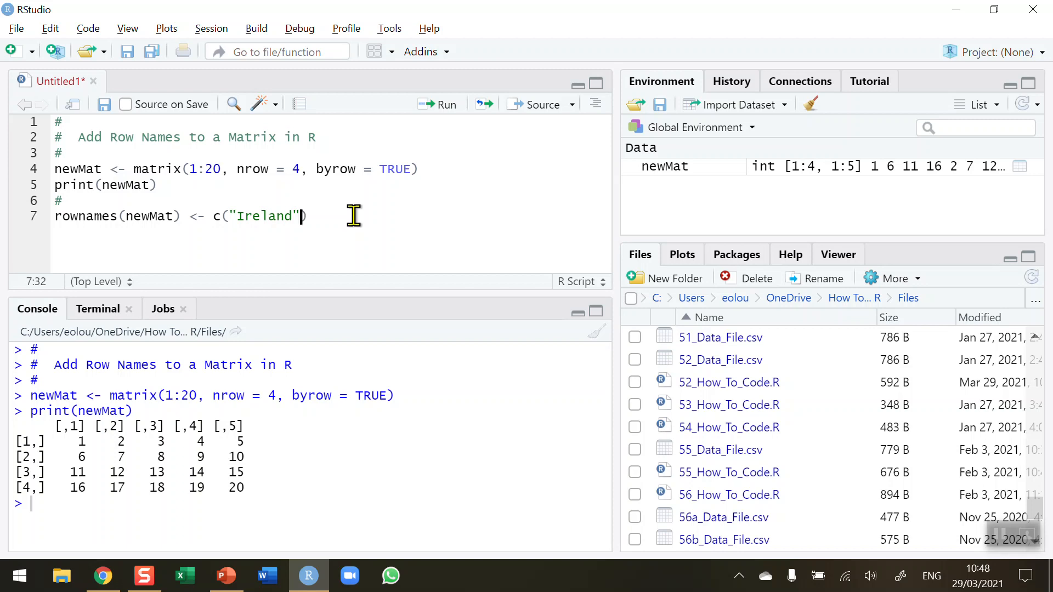
text(,)
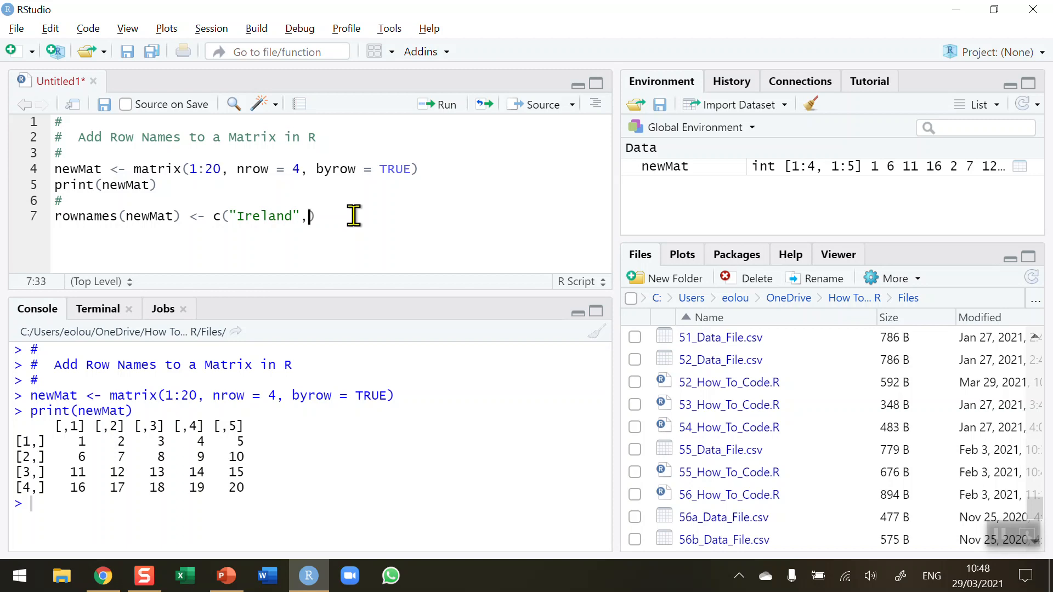
text(" ")
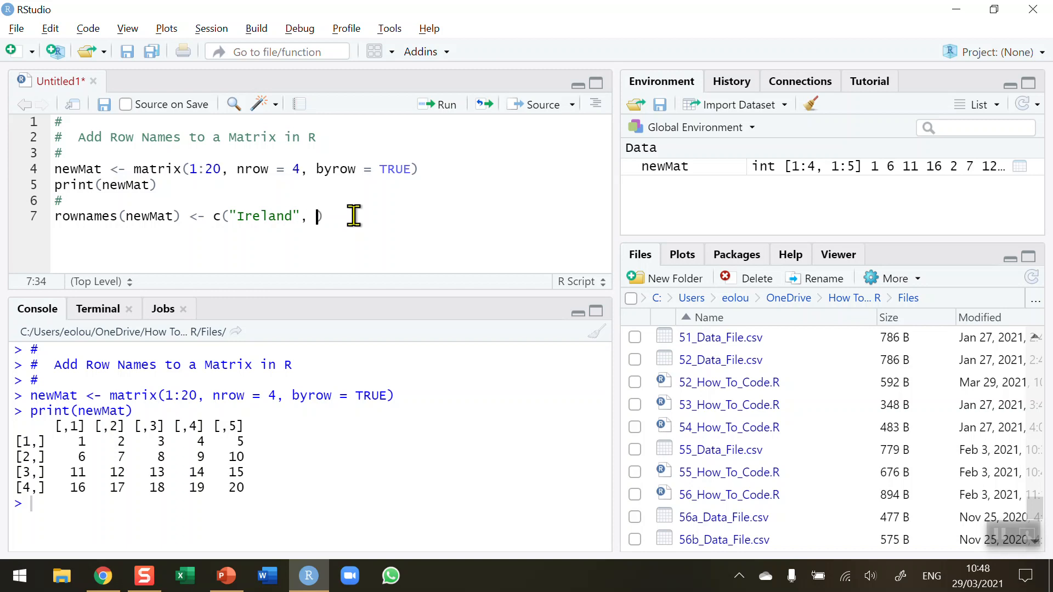
text(")
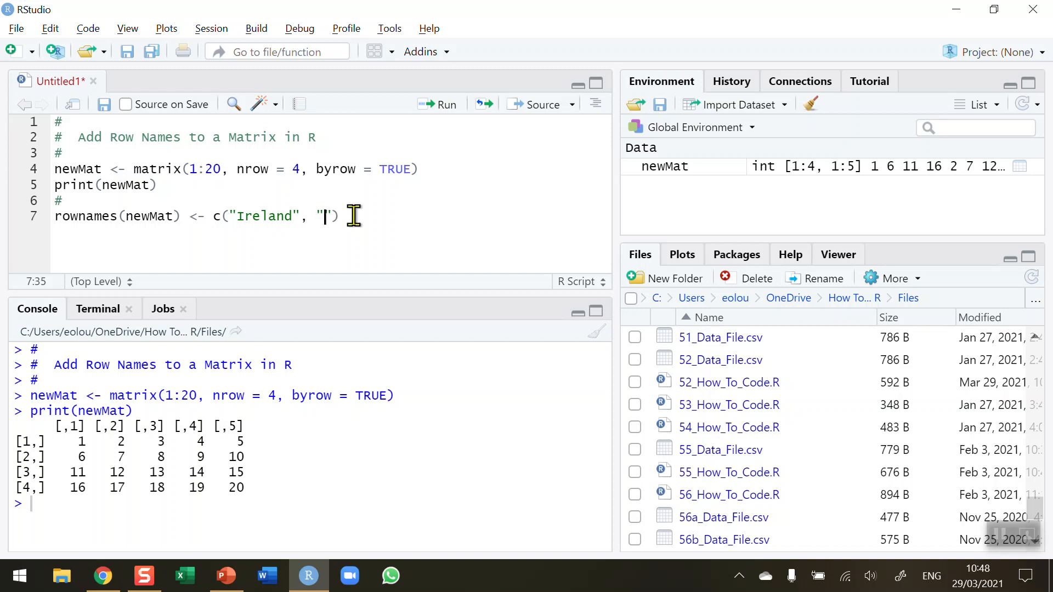
text(Can)
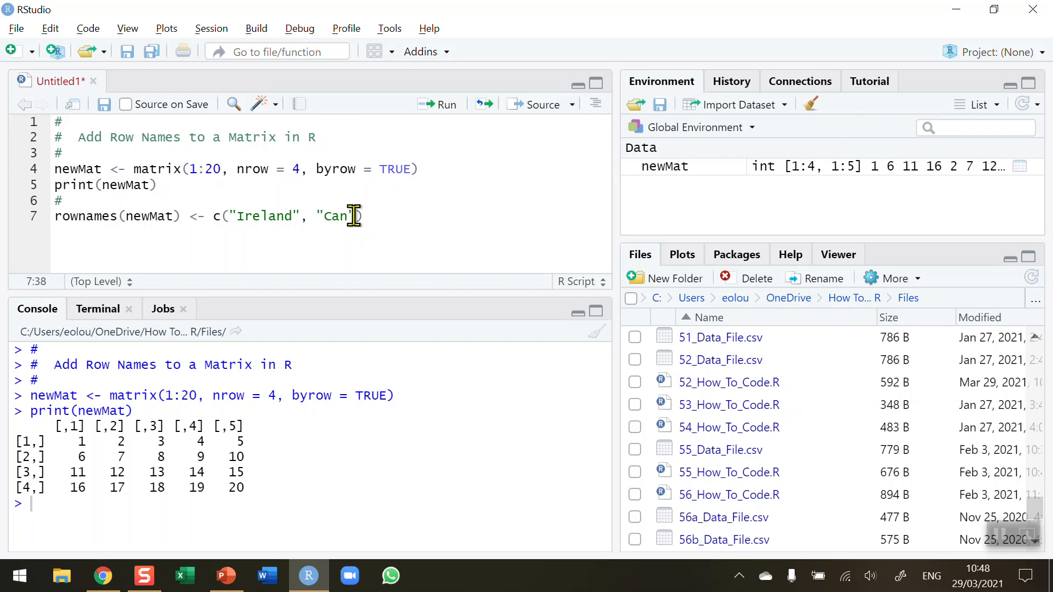
text(ada)
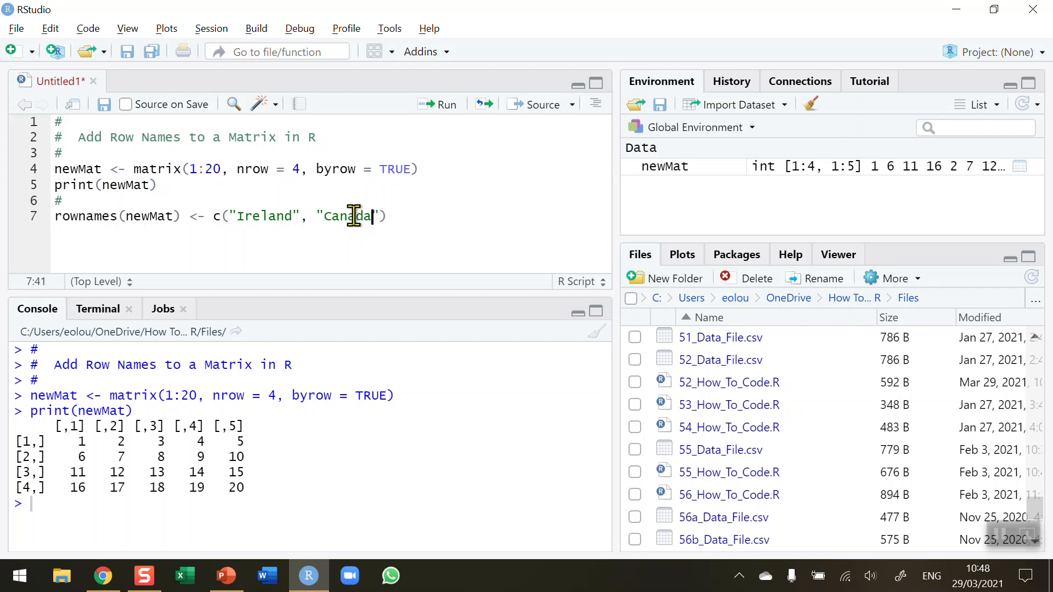
text(,)
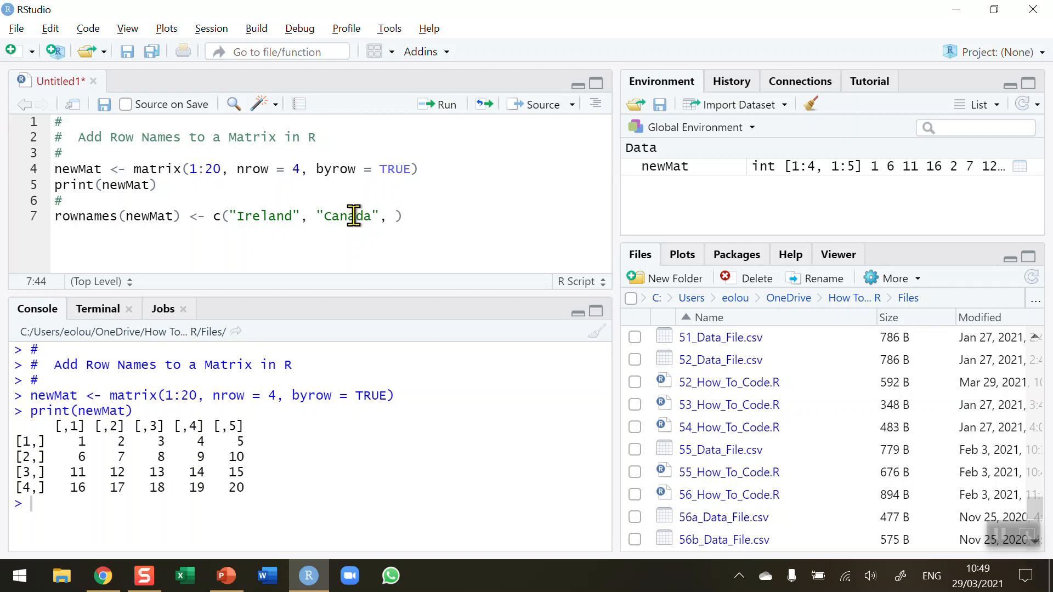
mouse_move(371, 154)
text("India", "U)
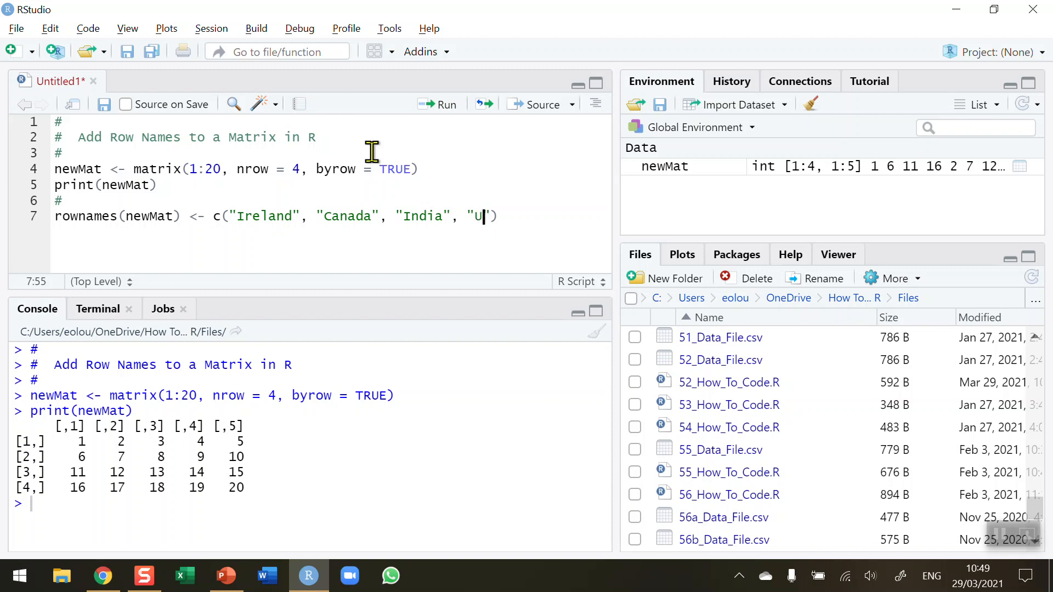
text(SA)
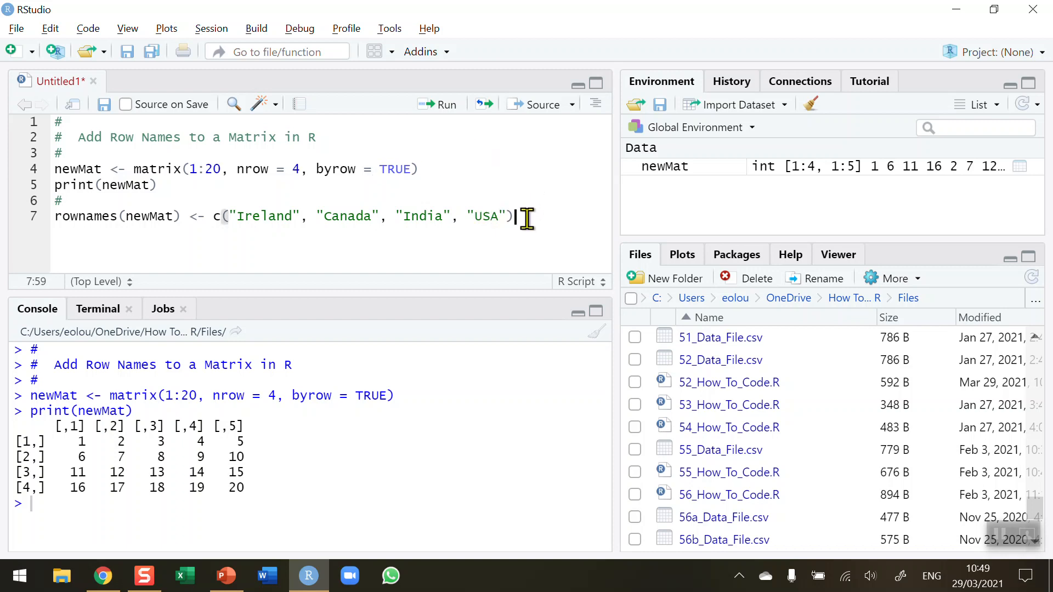
mouse_move(549, 209)
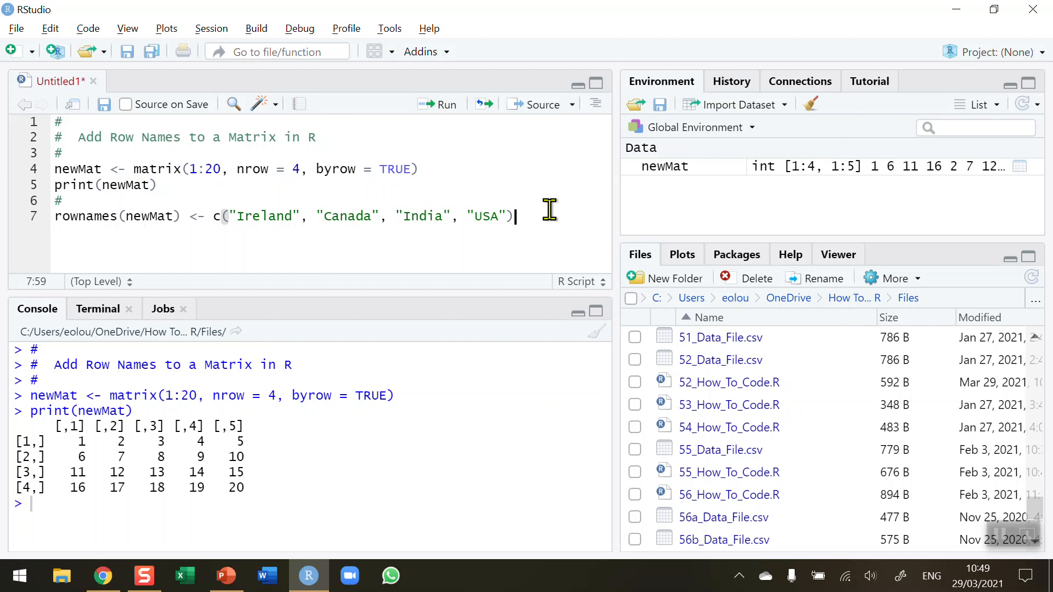
mouse_move(551, 215)
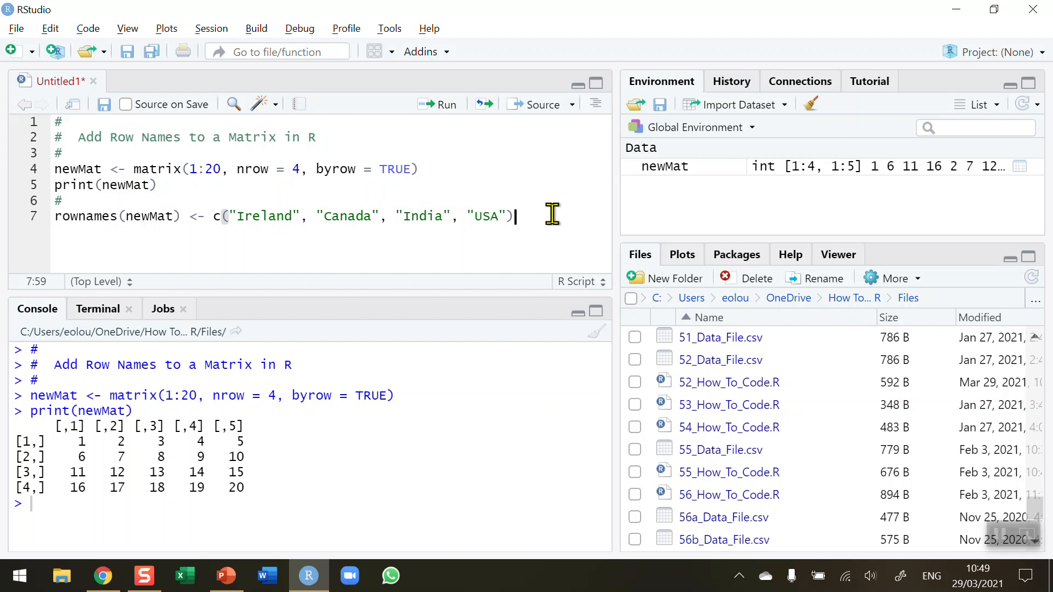
mouse_move(443, 108)
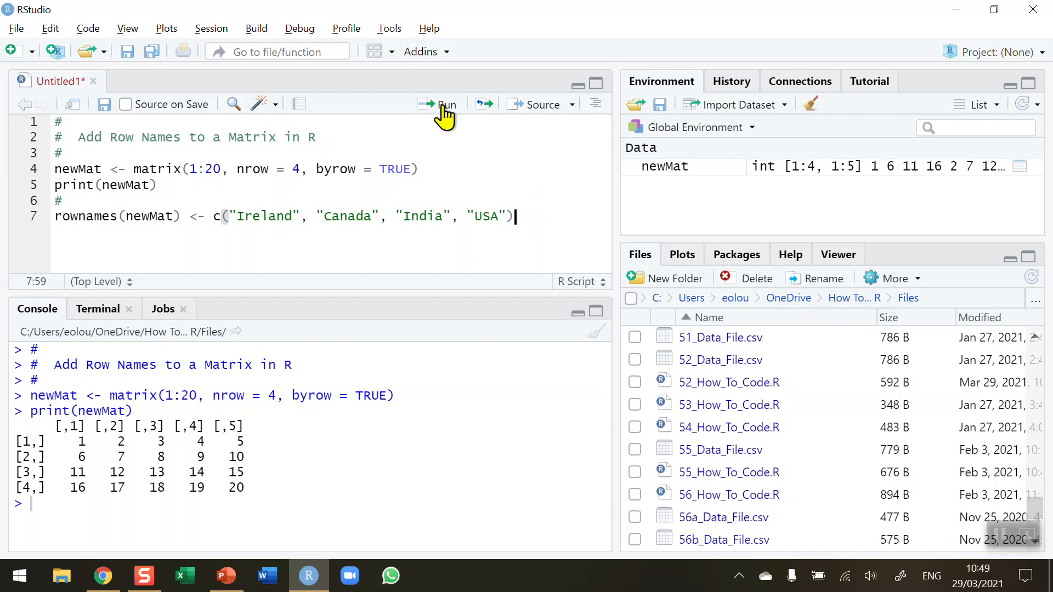
- Run the rownames line, add print(newMat) on line 8 and show the country-labelled matrix
click(447, 104)
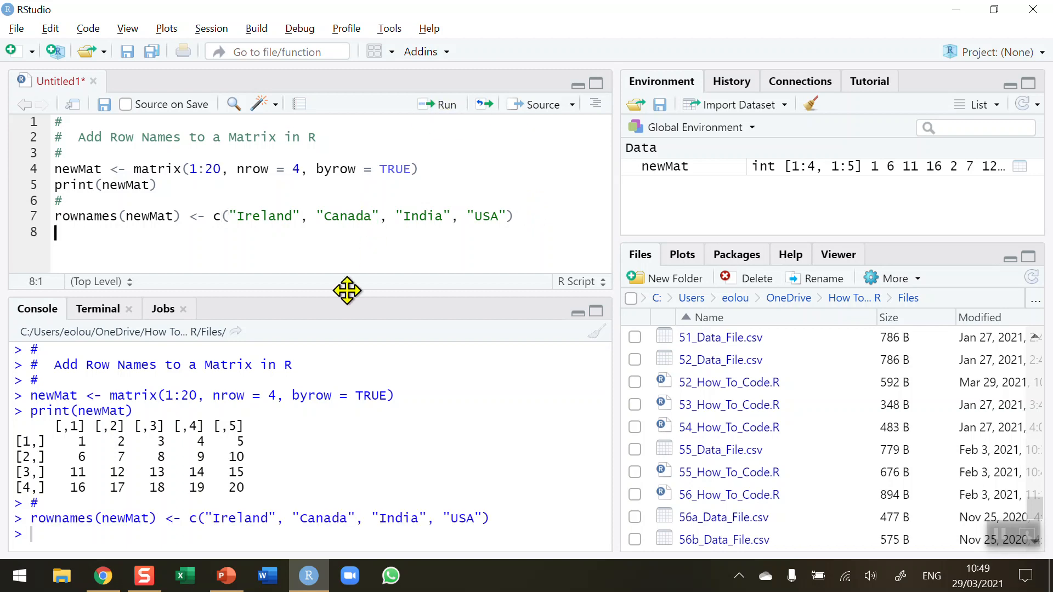
text(print()
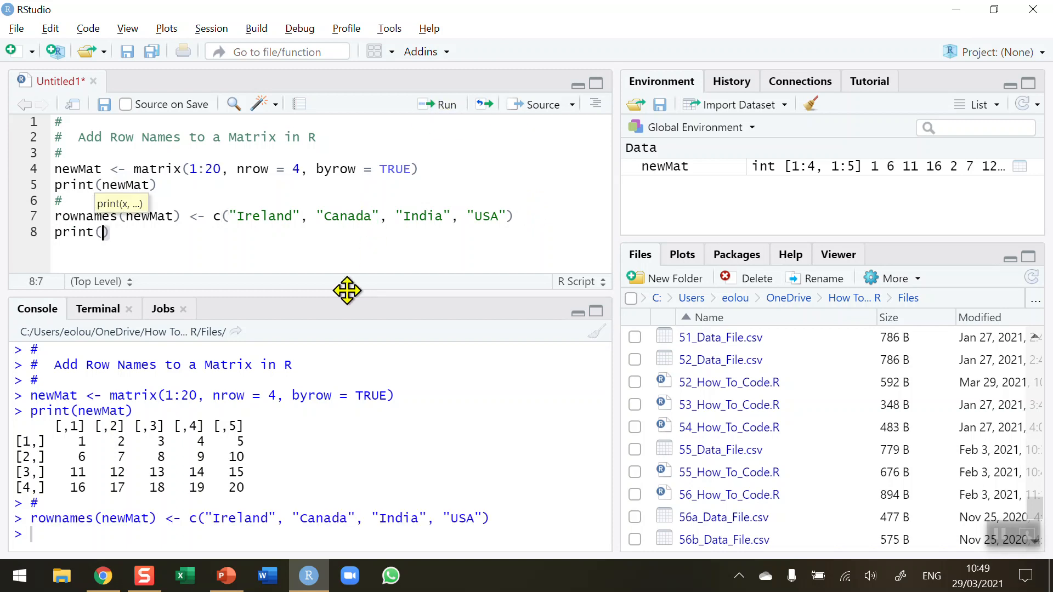
text(newMa)
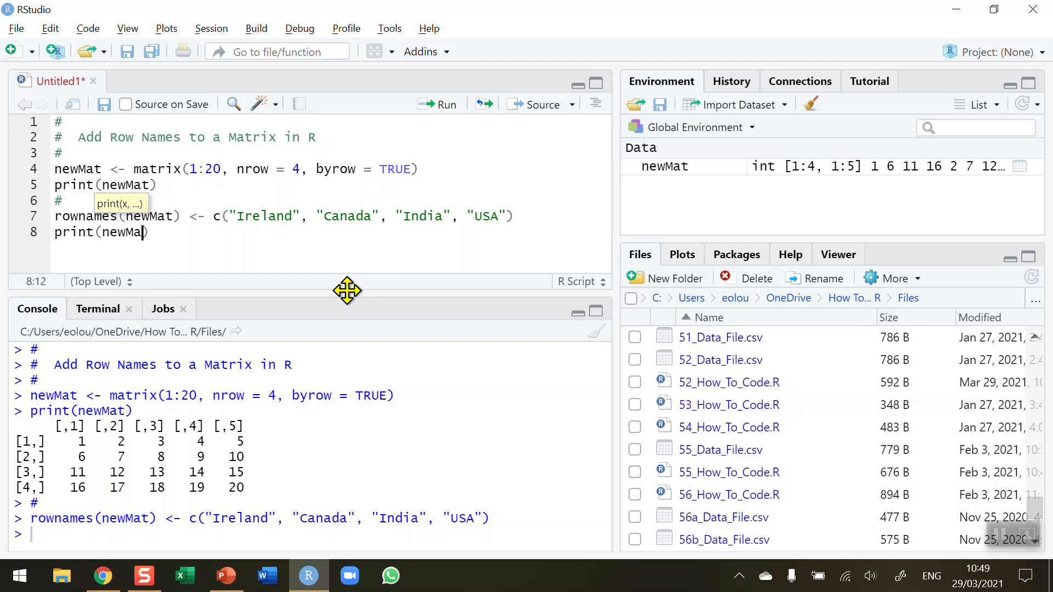
text())
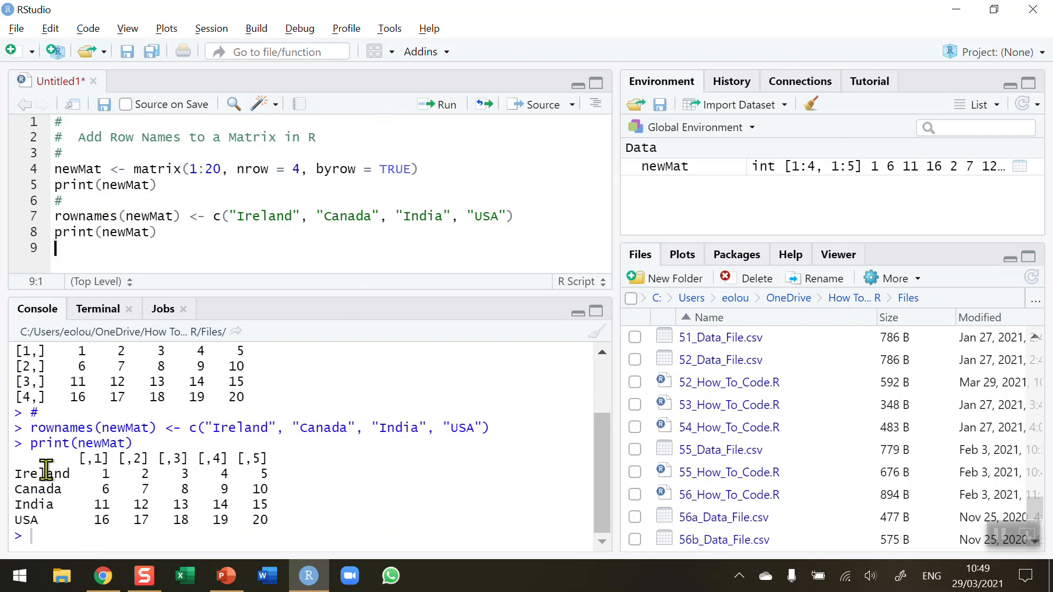
mouse_move(38, 526)
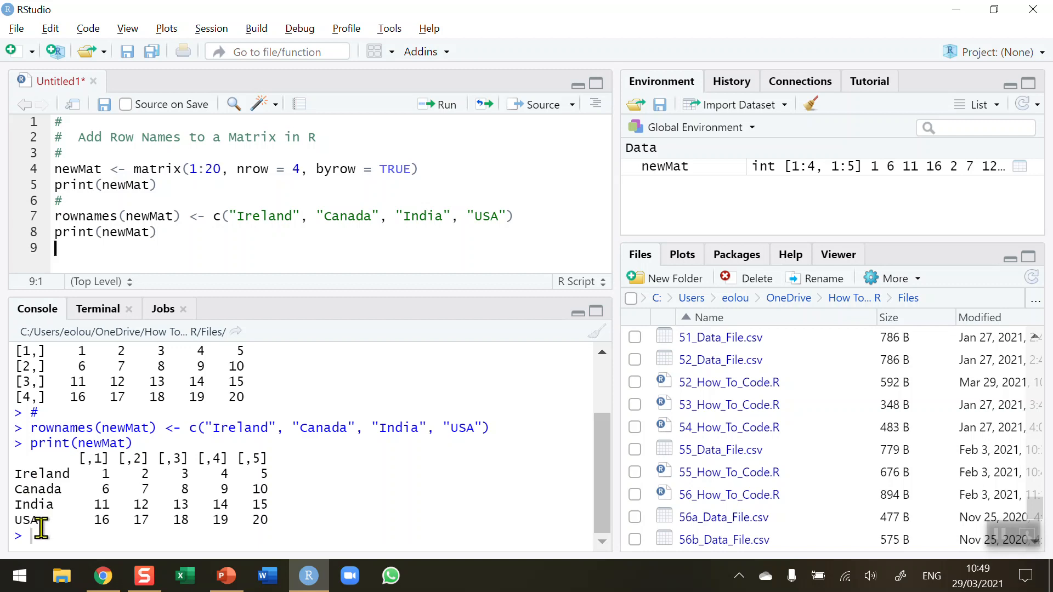
mouse_move(40, 480)
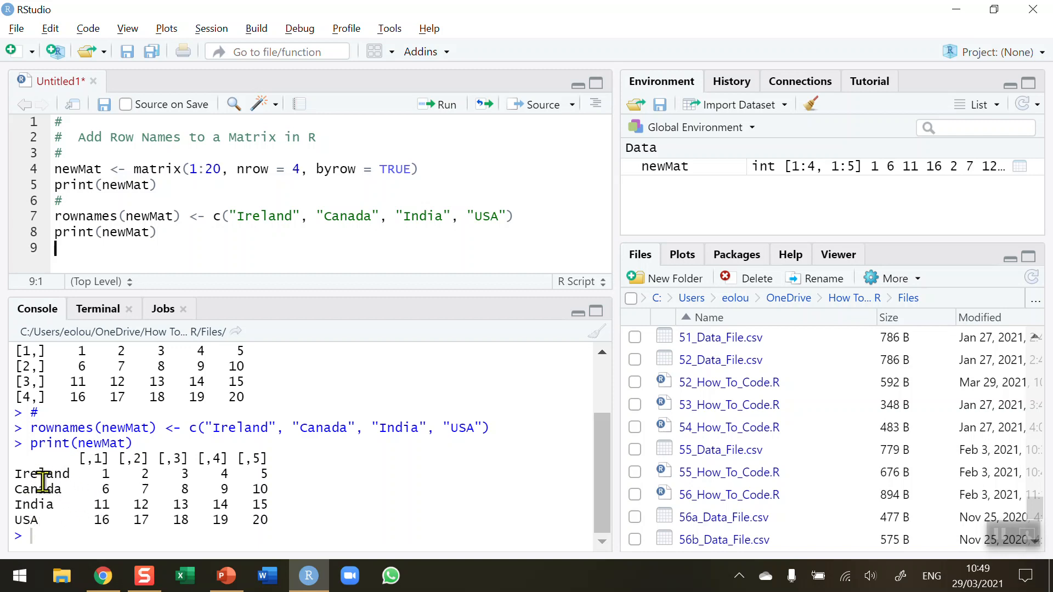
mouse_move(235, 216)
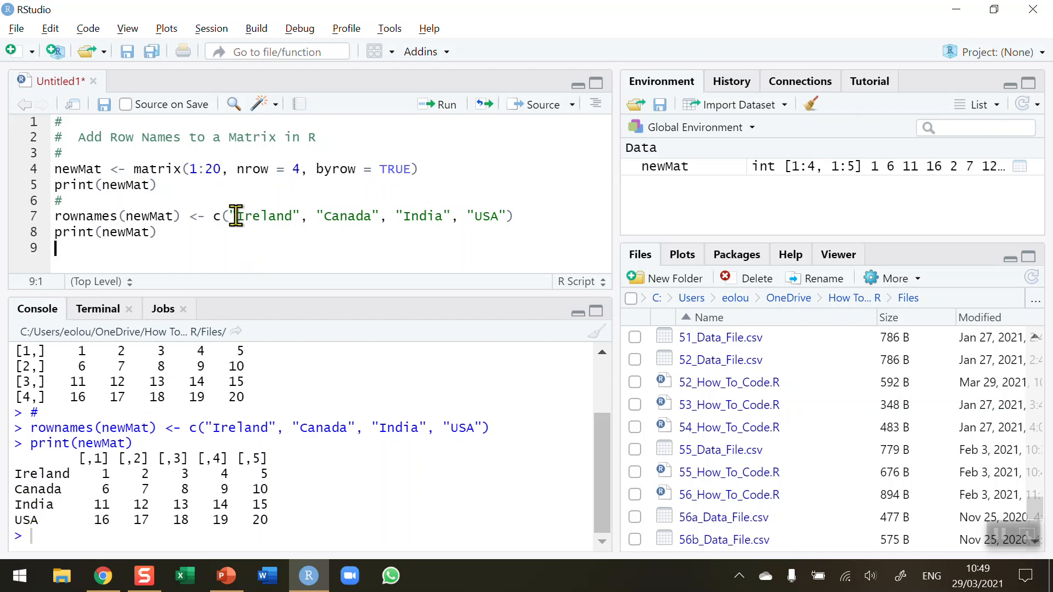
drag(237, 216, 507, 216)
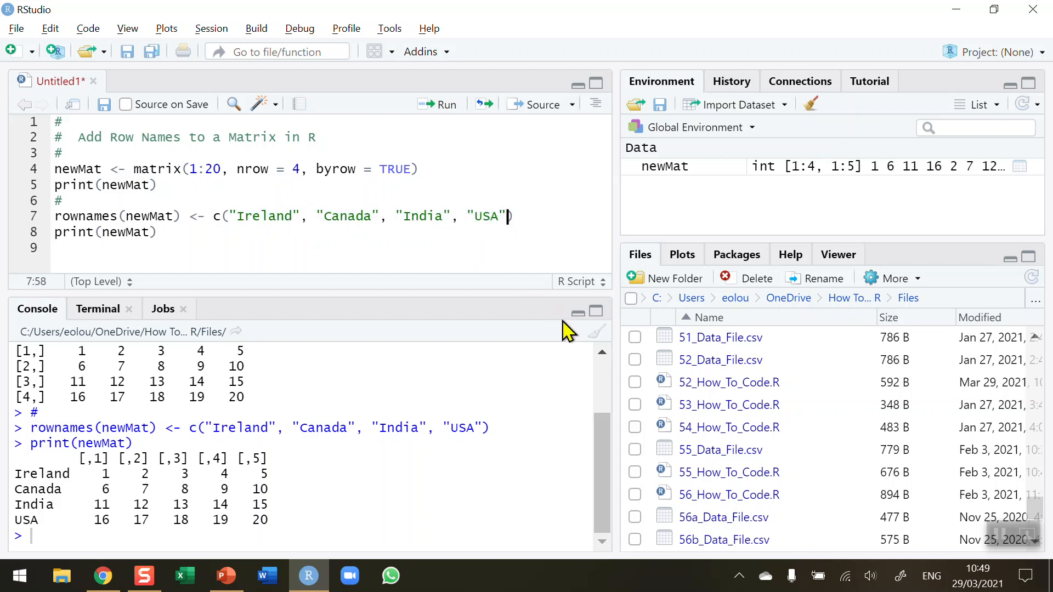
- Append a fifth name "UK" to the rownames vector and run it, producing the dimnames length error
text(, ")
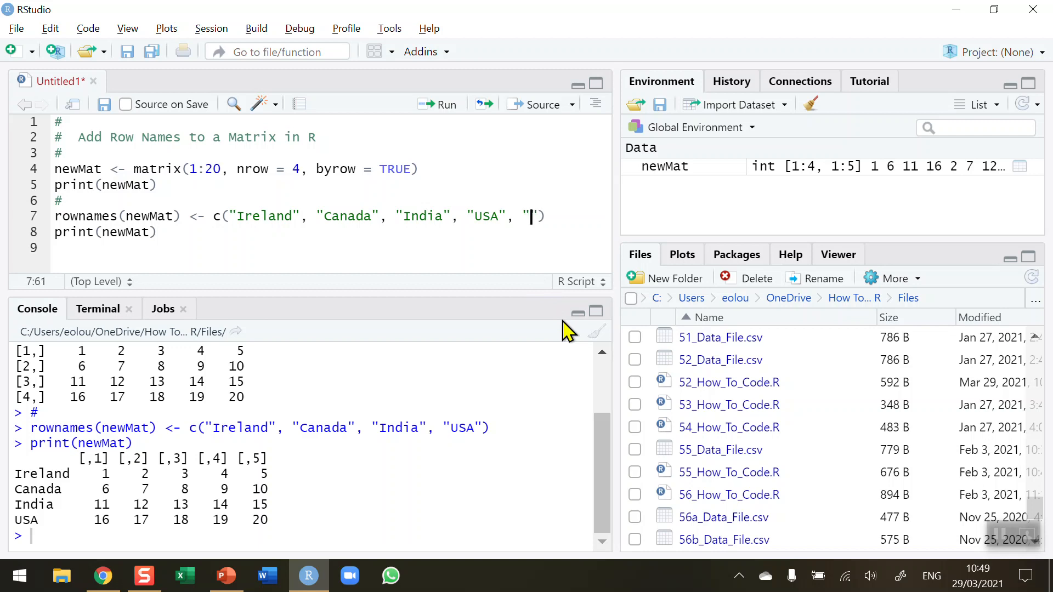
text(UK)
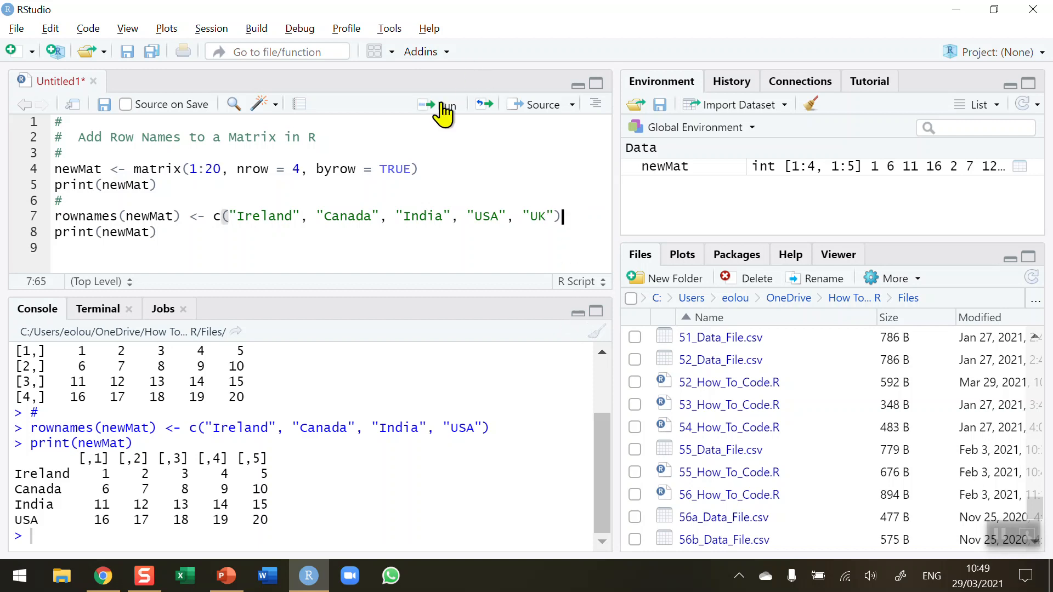
click(438, 105)
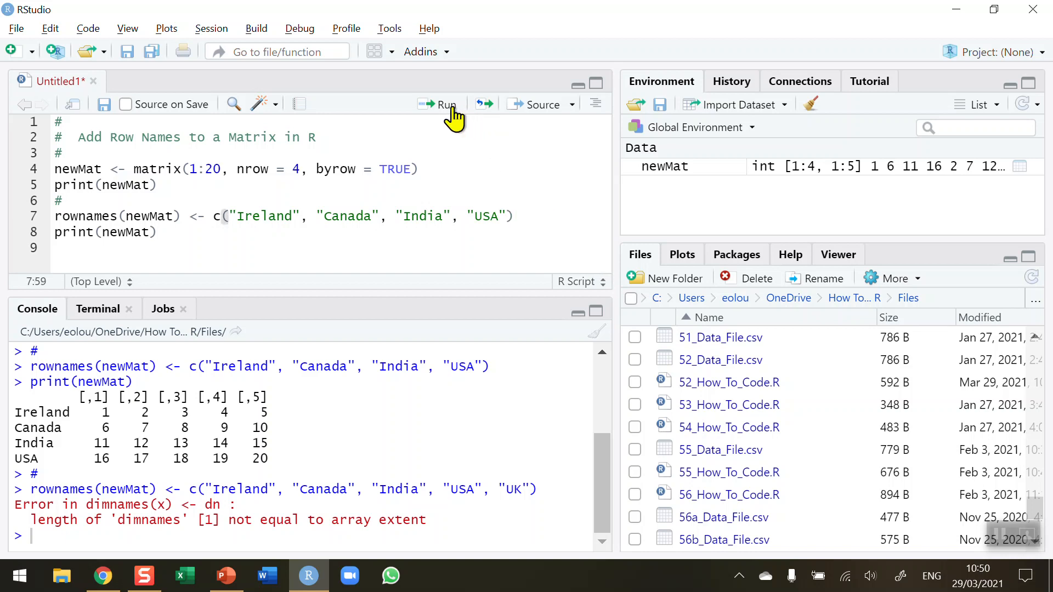
- Rerun the four-name rownames line and print, showing rows Ireland, Canada, India and USA
click(436, 104)
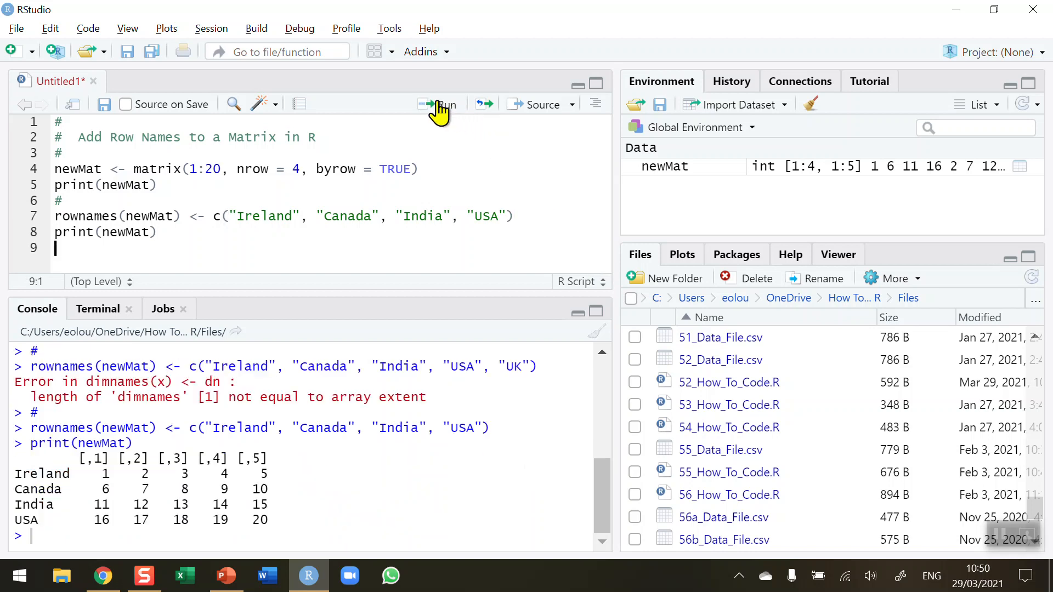
mouse_move(331, 529)
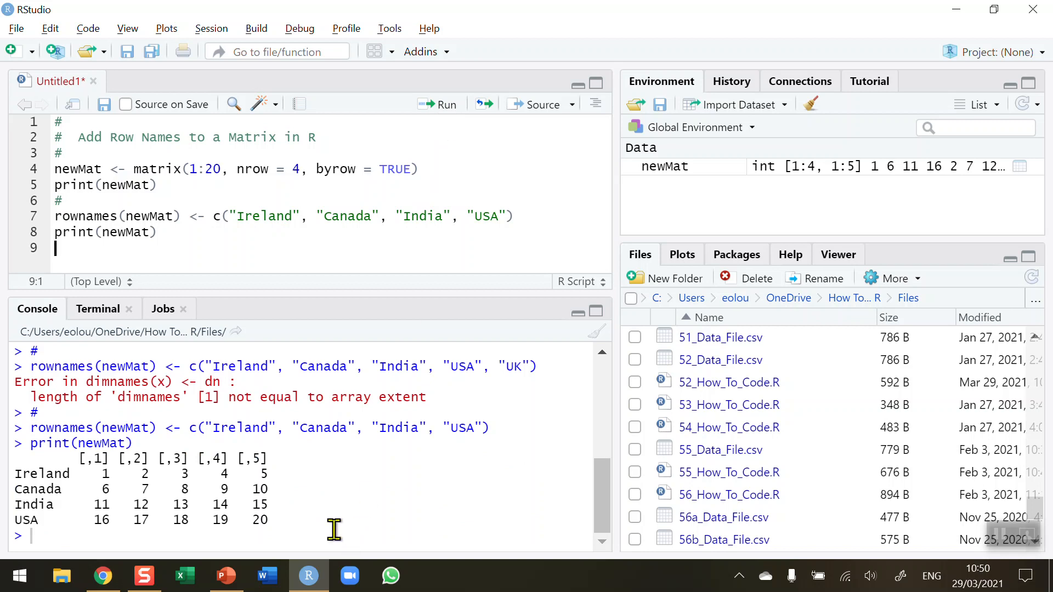